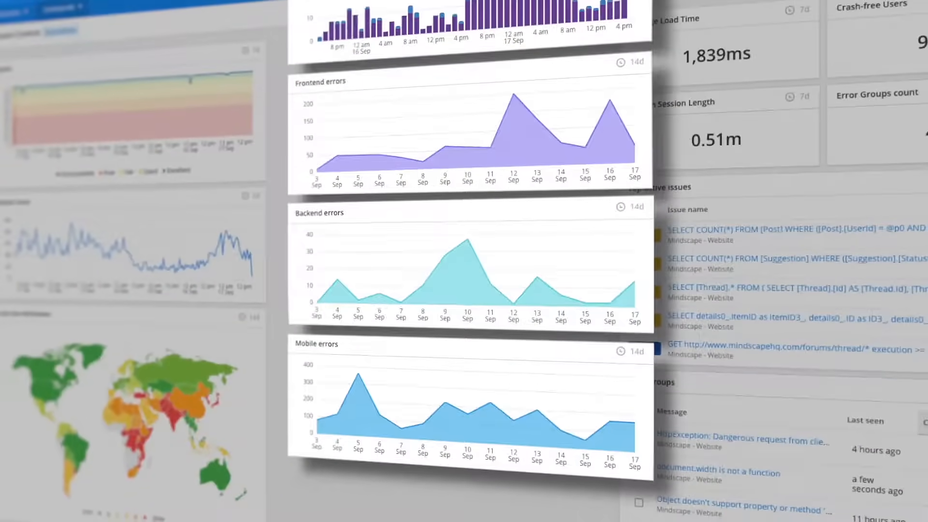
Show the error groups list sorted by the First seen column
left_click(197, 261)
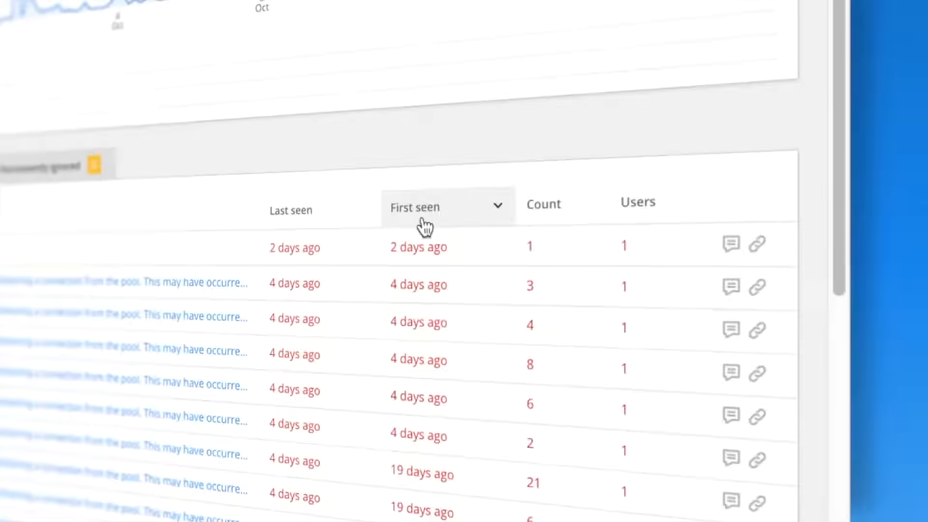
Sort errors by count, select the Script error in chartbeat.js group, and open its status options
left_click(543, 203)
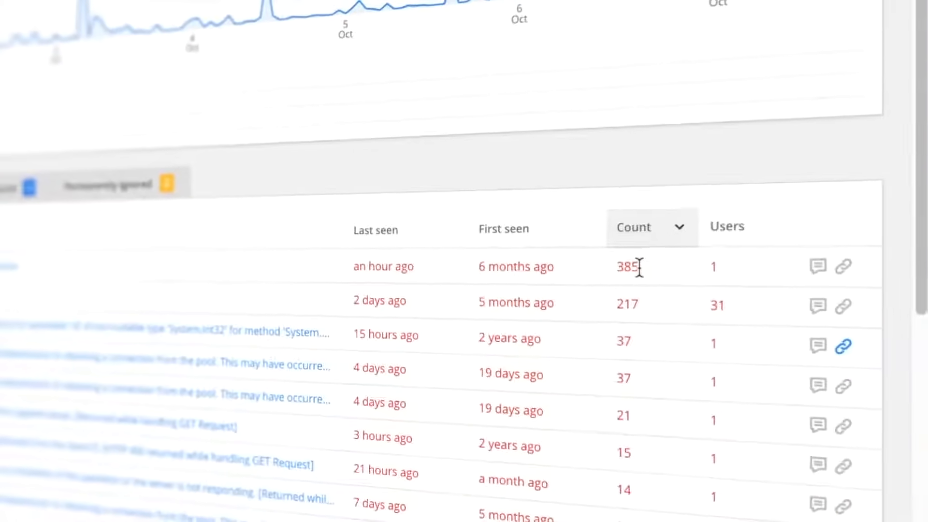
left_click(764, 237)
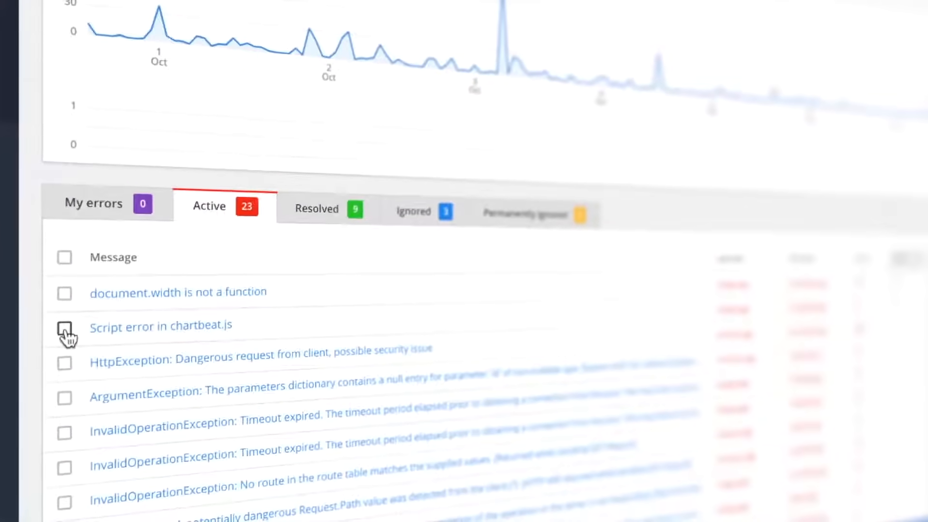
left_click(64, 330)
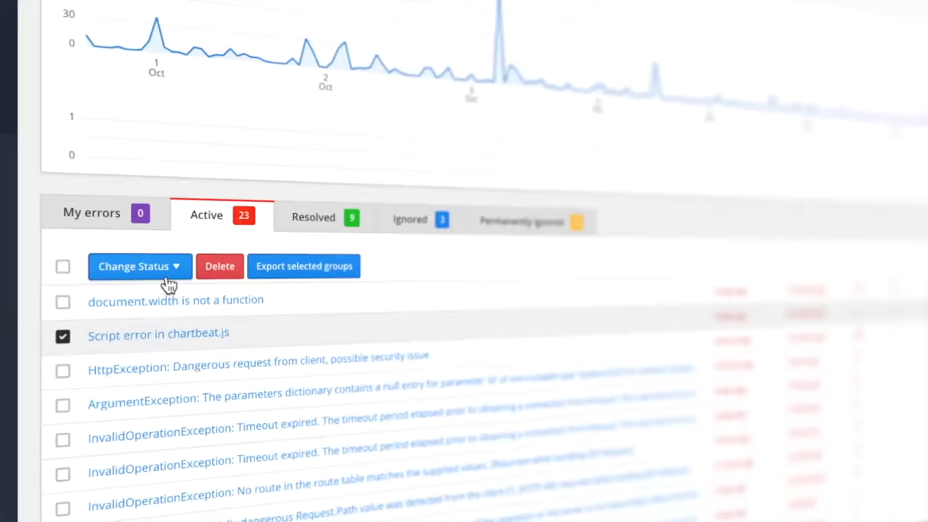
left_click(139, 266)
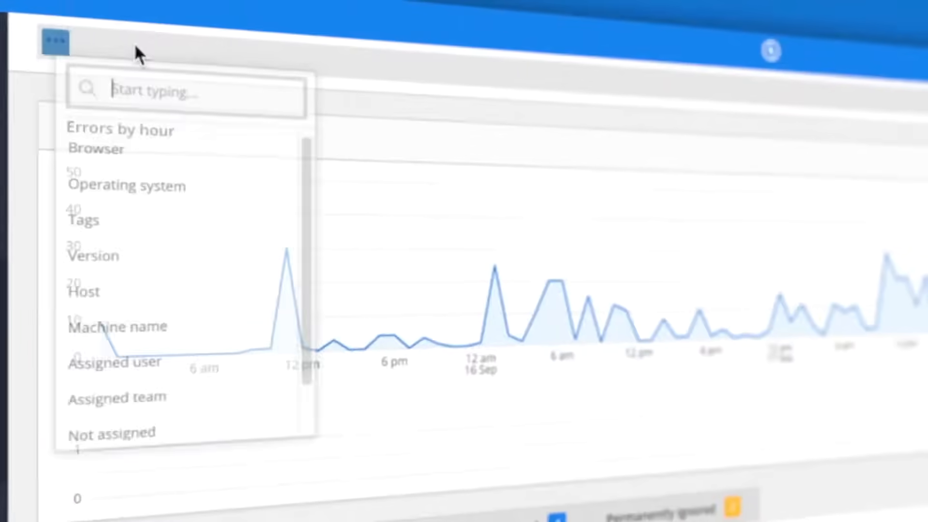
Open the Users page and enter a user's name in the search box
left_click(126, 185)
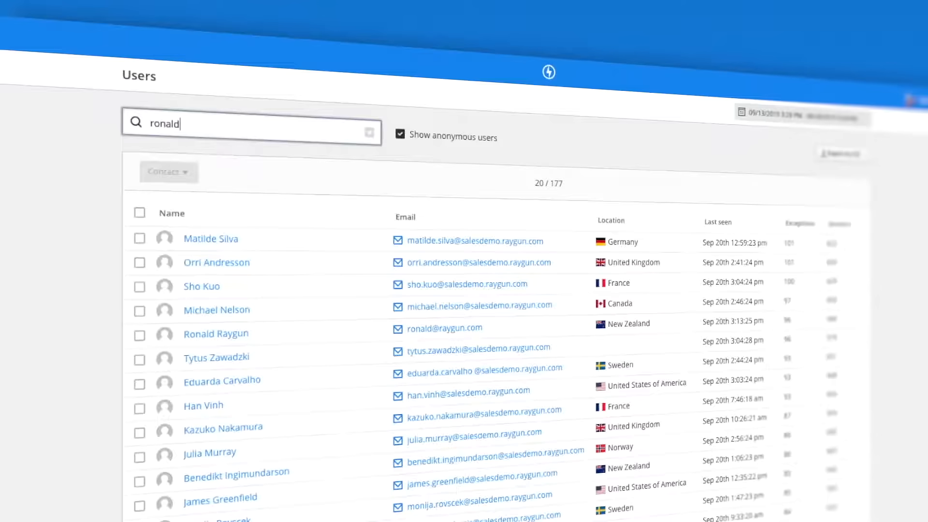
Search for the user, open their profile and scroll through it
key("Enter")
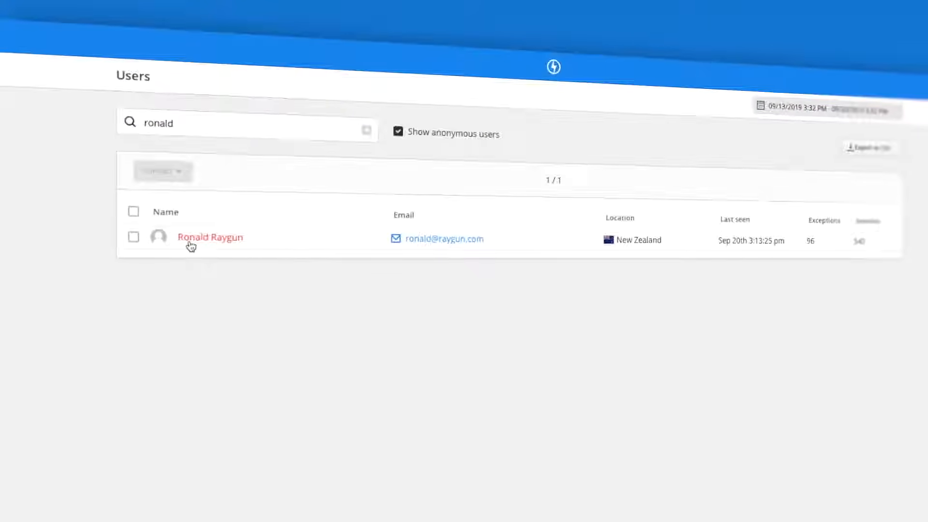
left_click(210, 237)
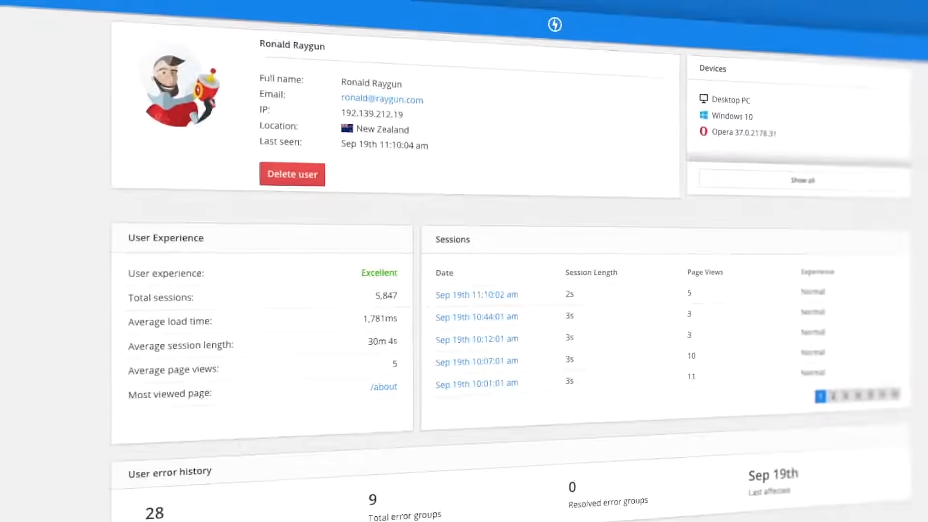
scroll("down", 3)
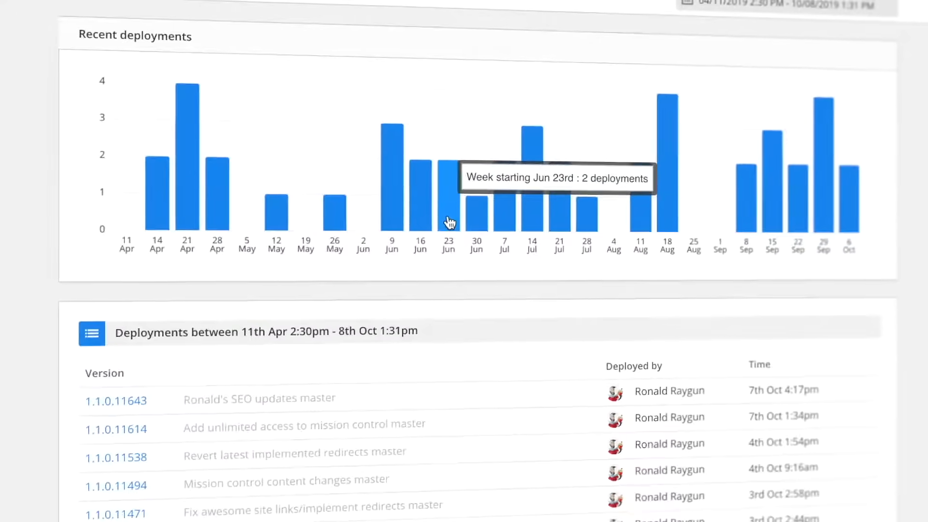
Open deployment 1.1.0.11494 details and scroll down to the error graph
scroll("down", 3)
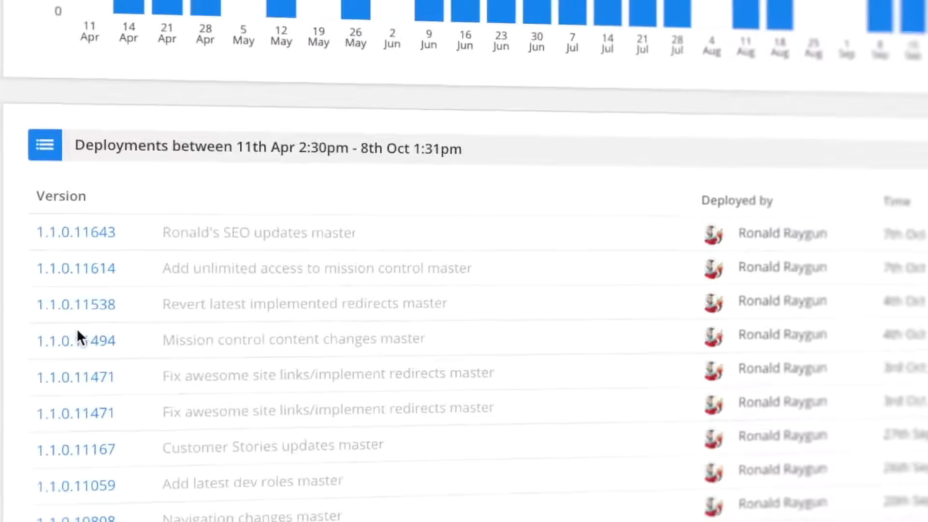
left_click(76, 341)
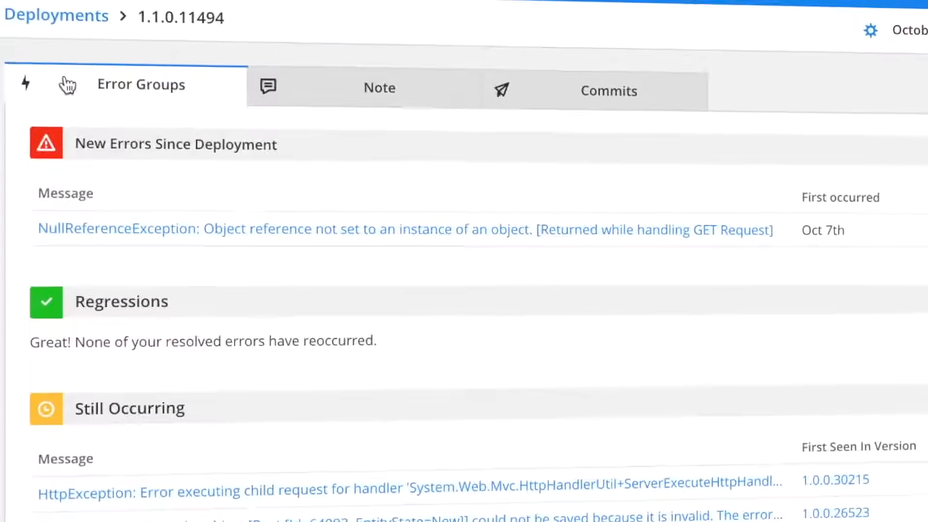
scroll("down", 3)
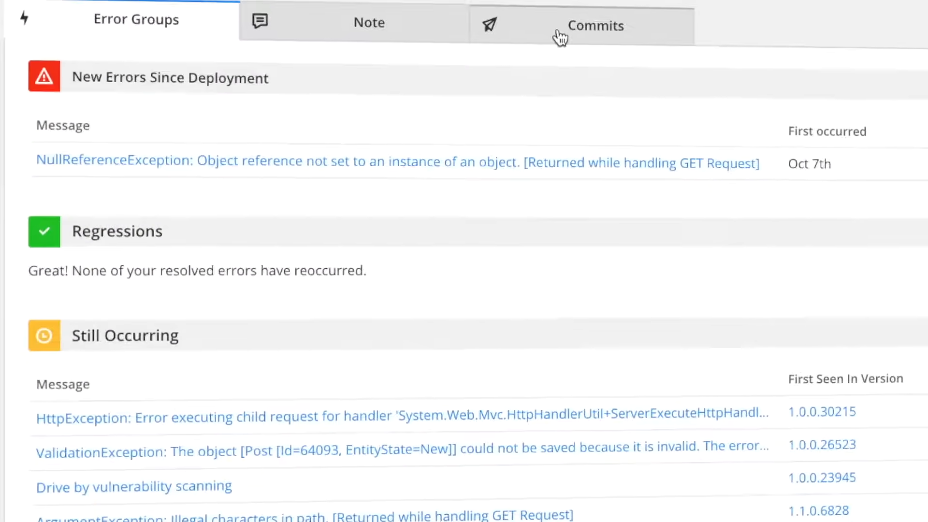
scroll("down", 3)
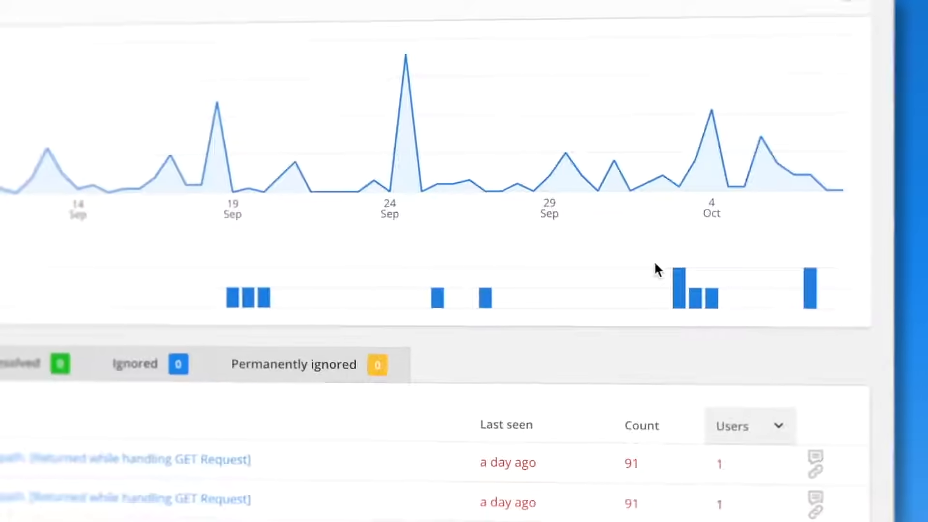
Open deployment 1.1.0.11494 from the 4 Oct marker on the error graph
scroll("down", 3)
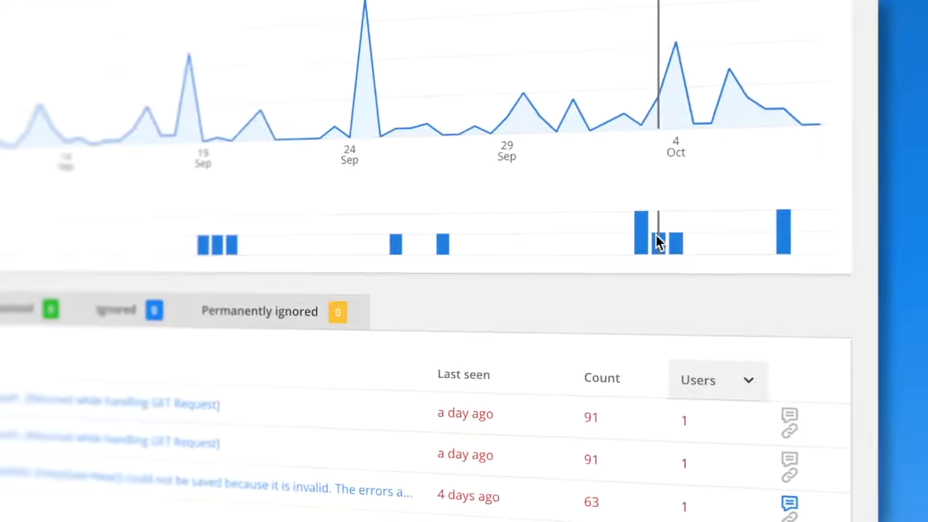
left_click(662, 243)
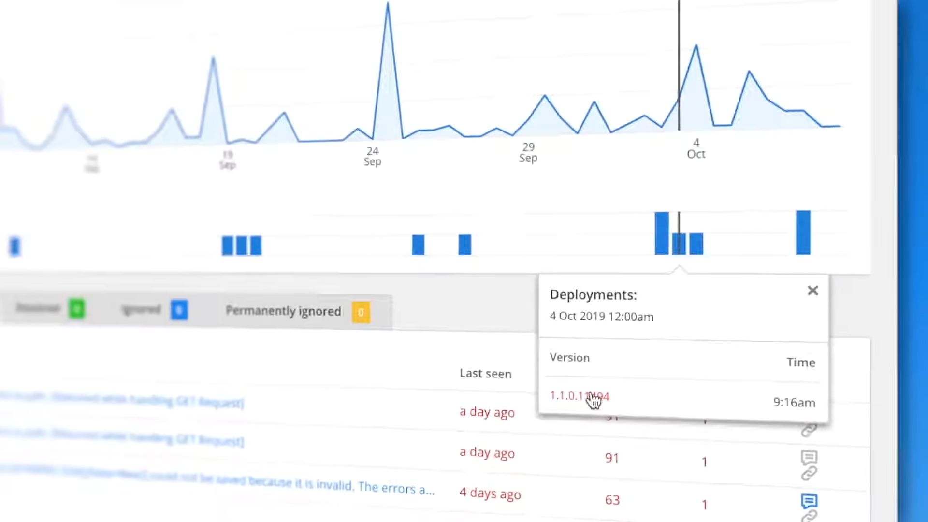
left_click(579, 396)
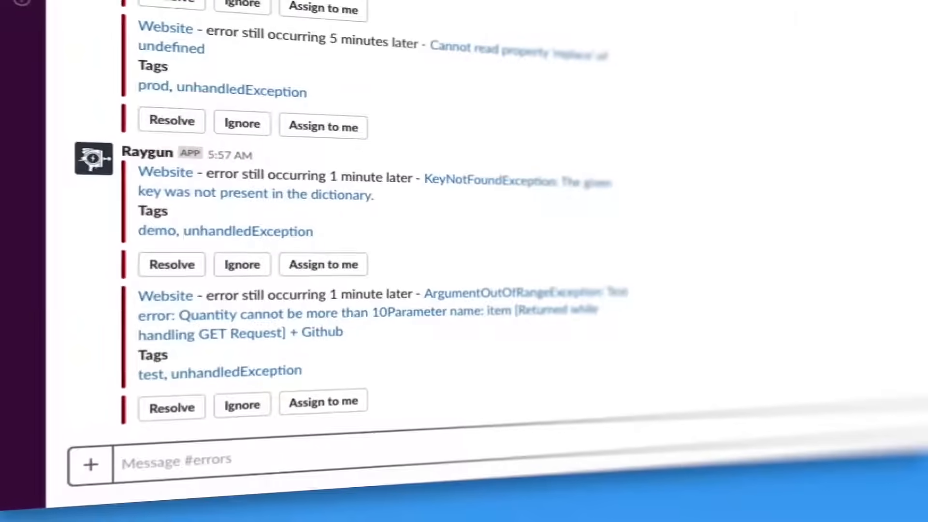
Resolve a Raygun alert from Slack, then view the Mission Control dashboard
scroll("down", 3)
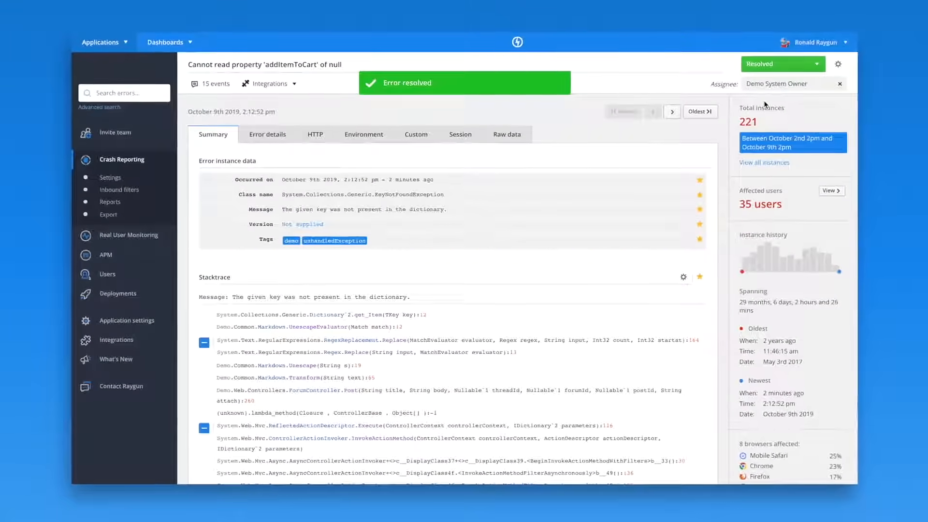
left_click(170, 42)
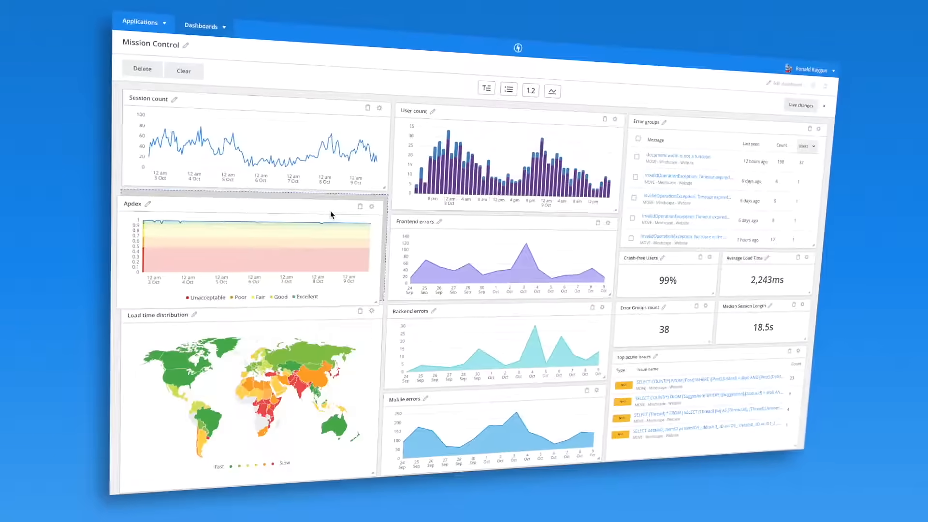